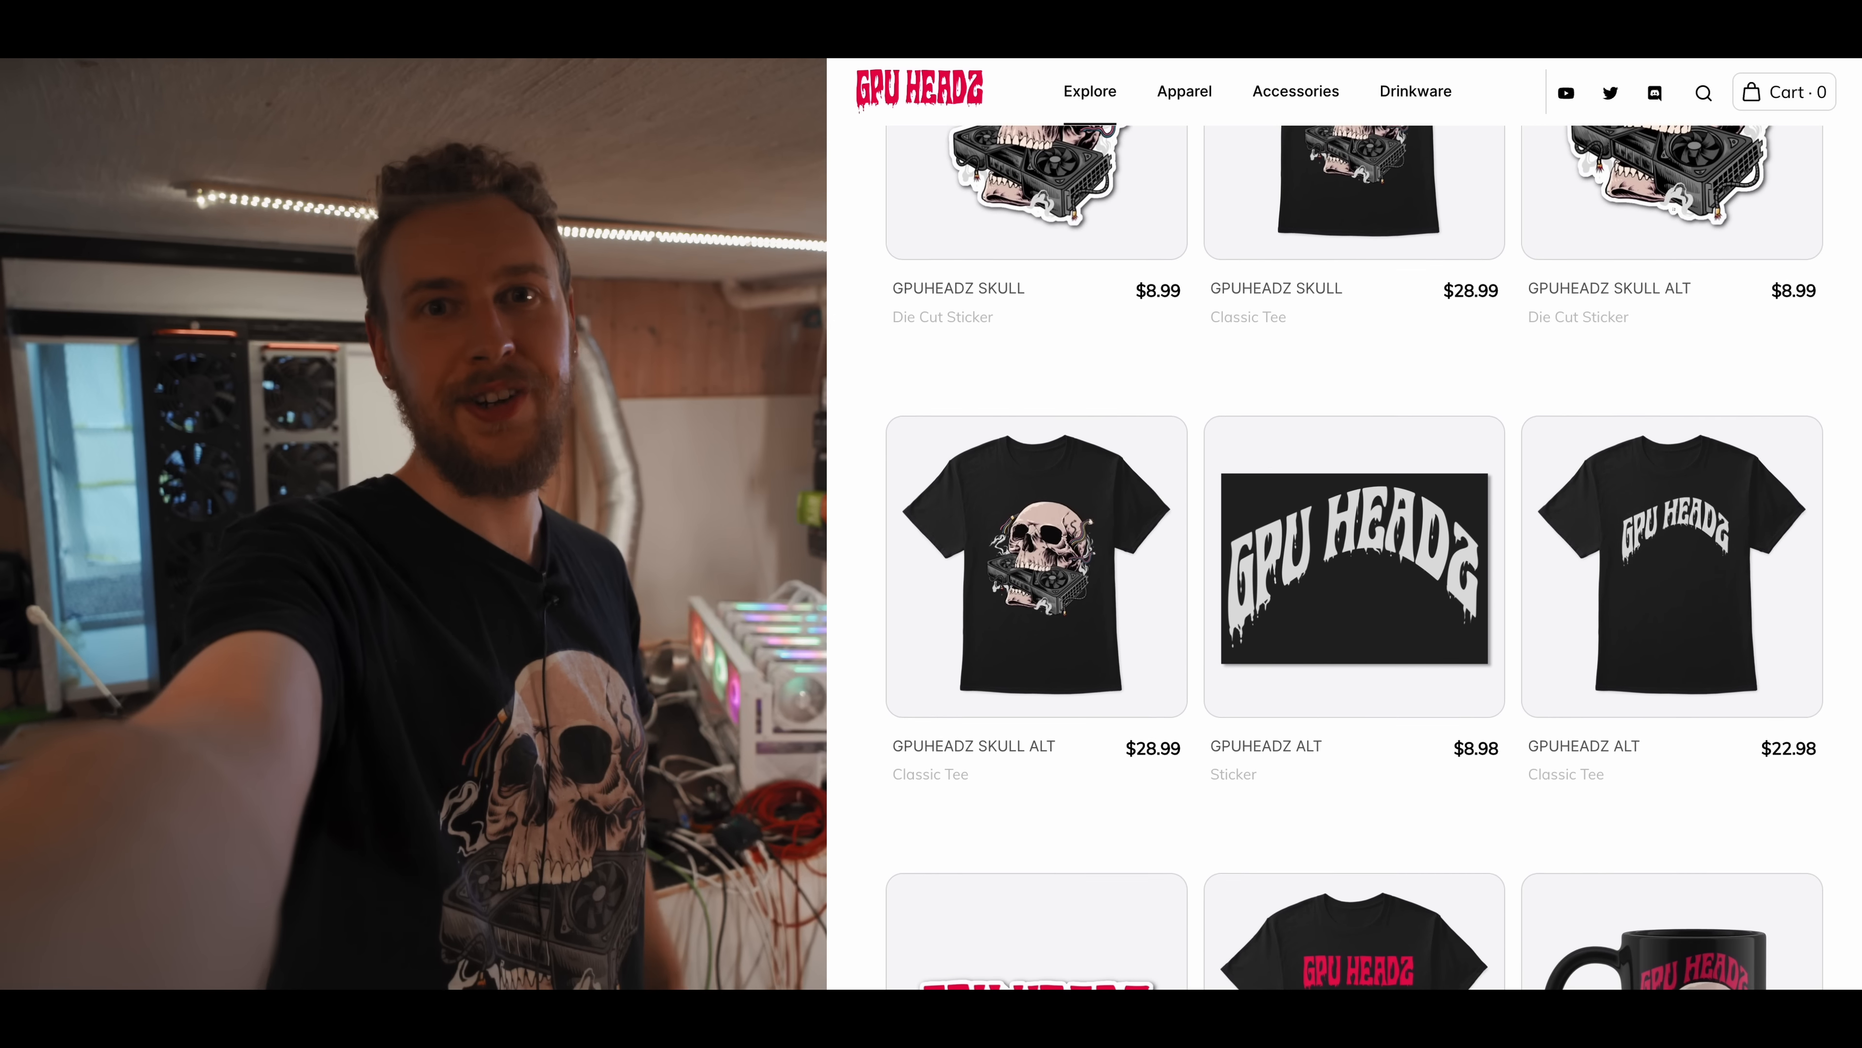
Scroll the Graphics Cards page and go to the Nerd Gearz 30A 240V Metered PDU under Best Sellers.
scroll("down", 3)
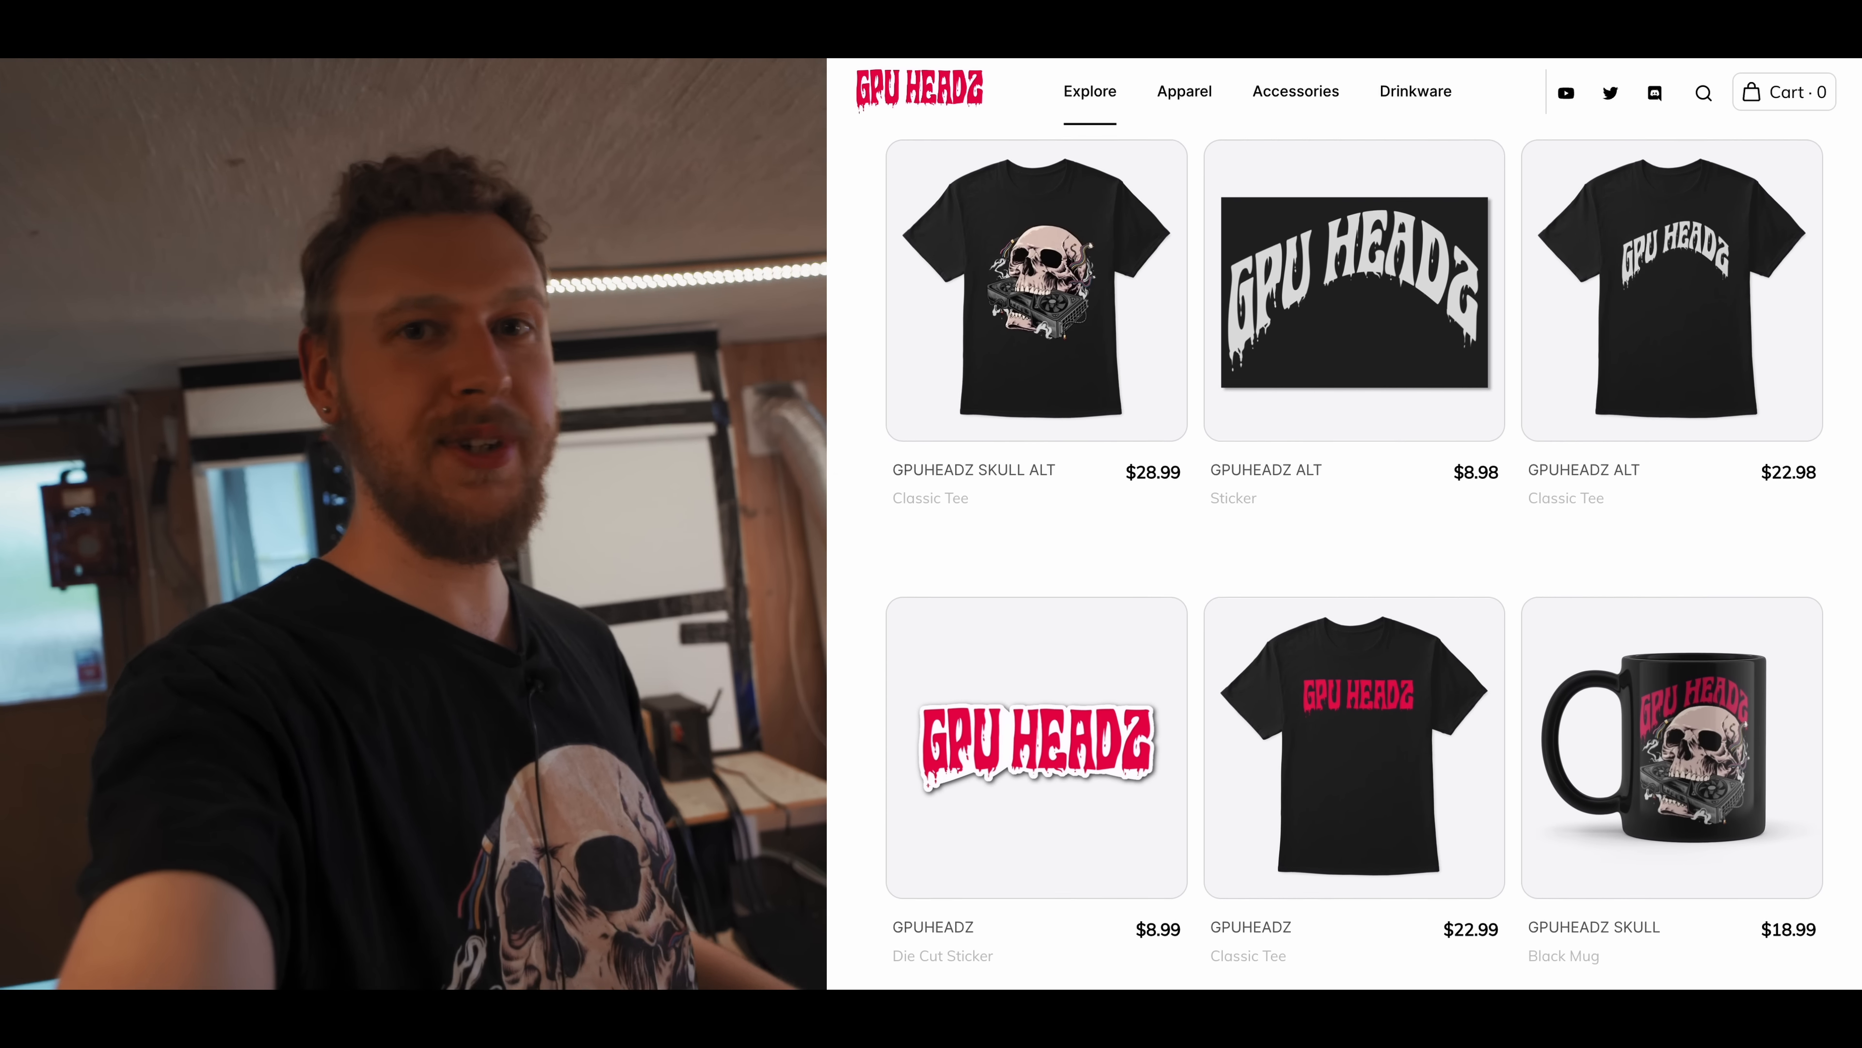
scroll("down", 3)
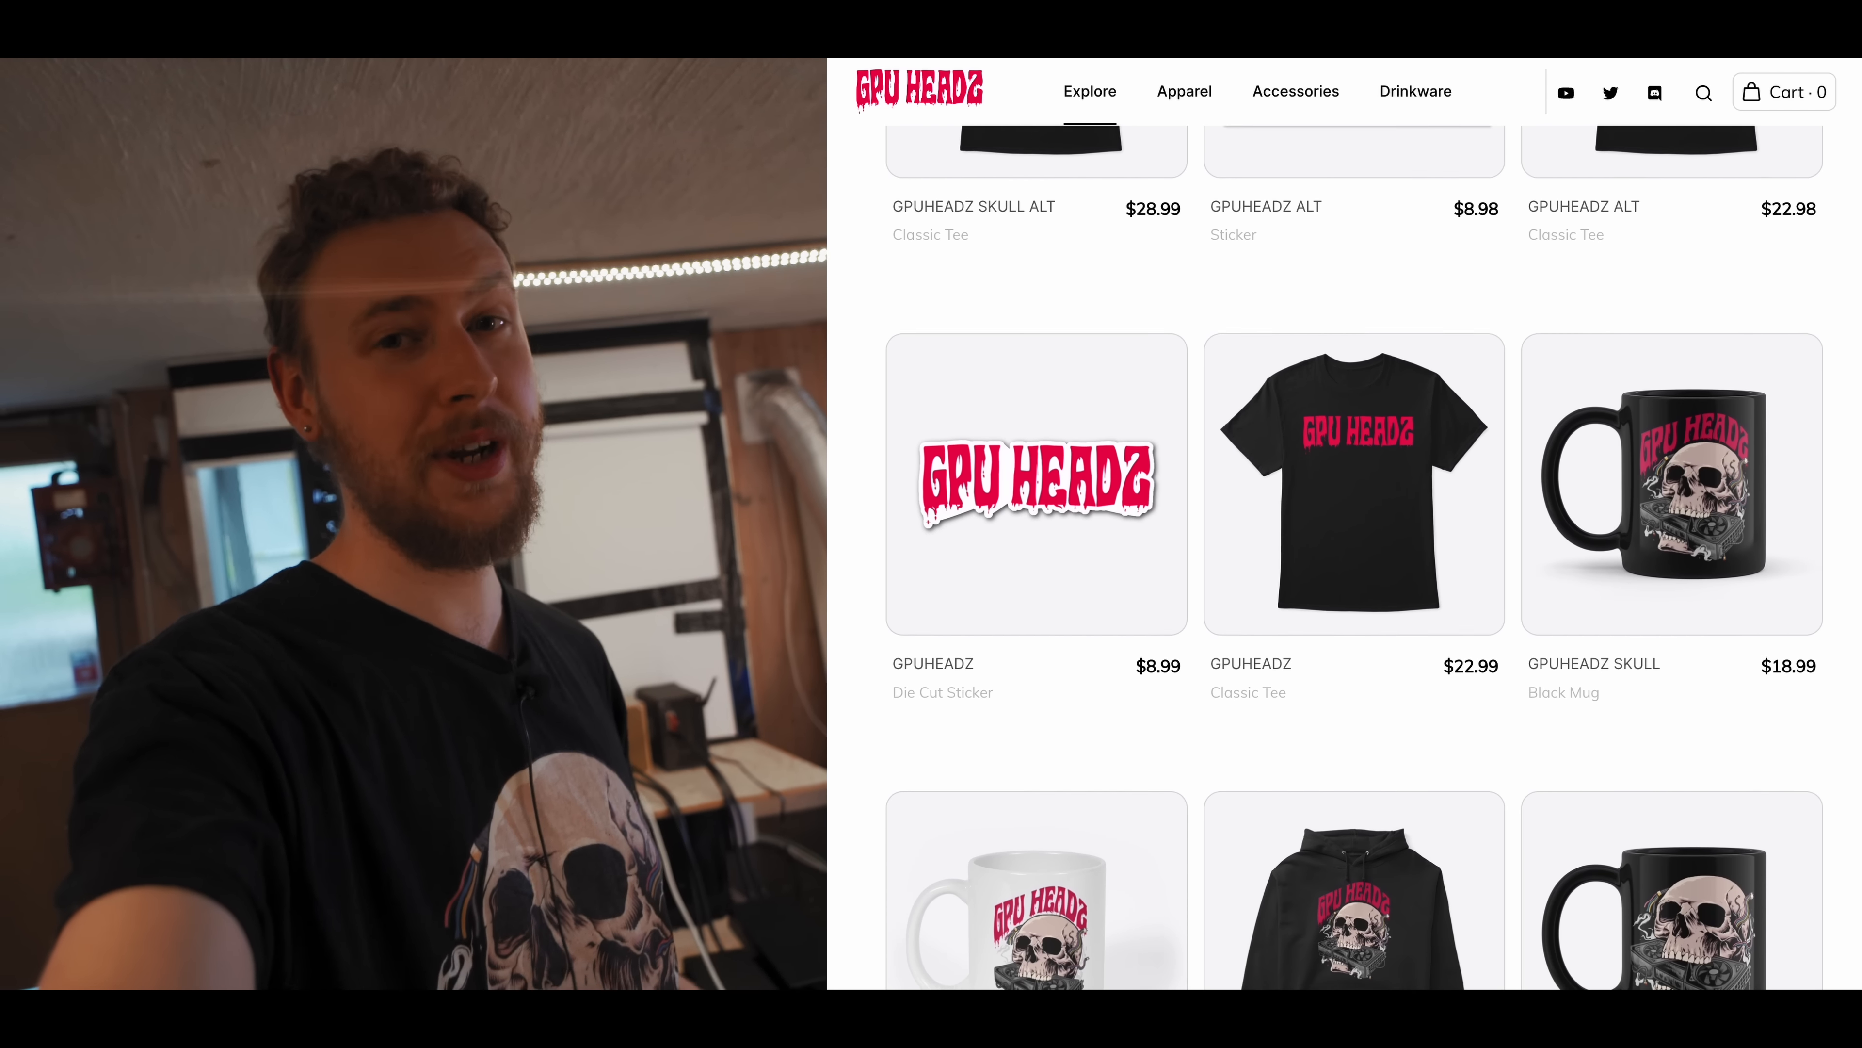
scroll("down", 3)
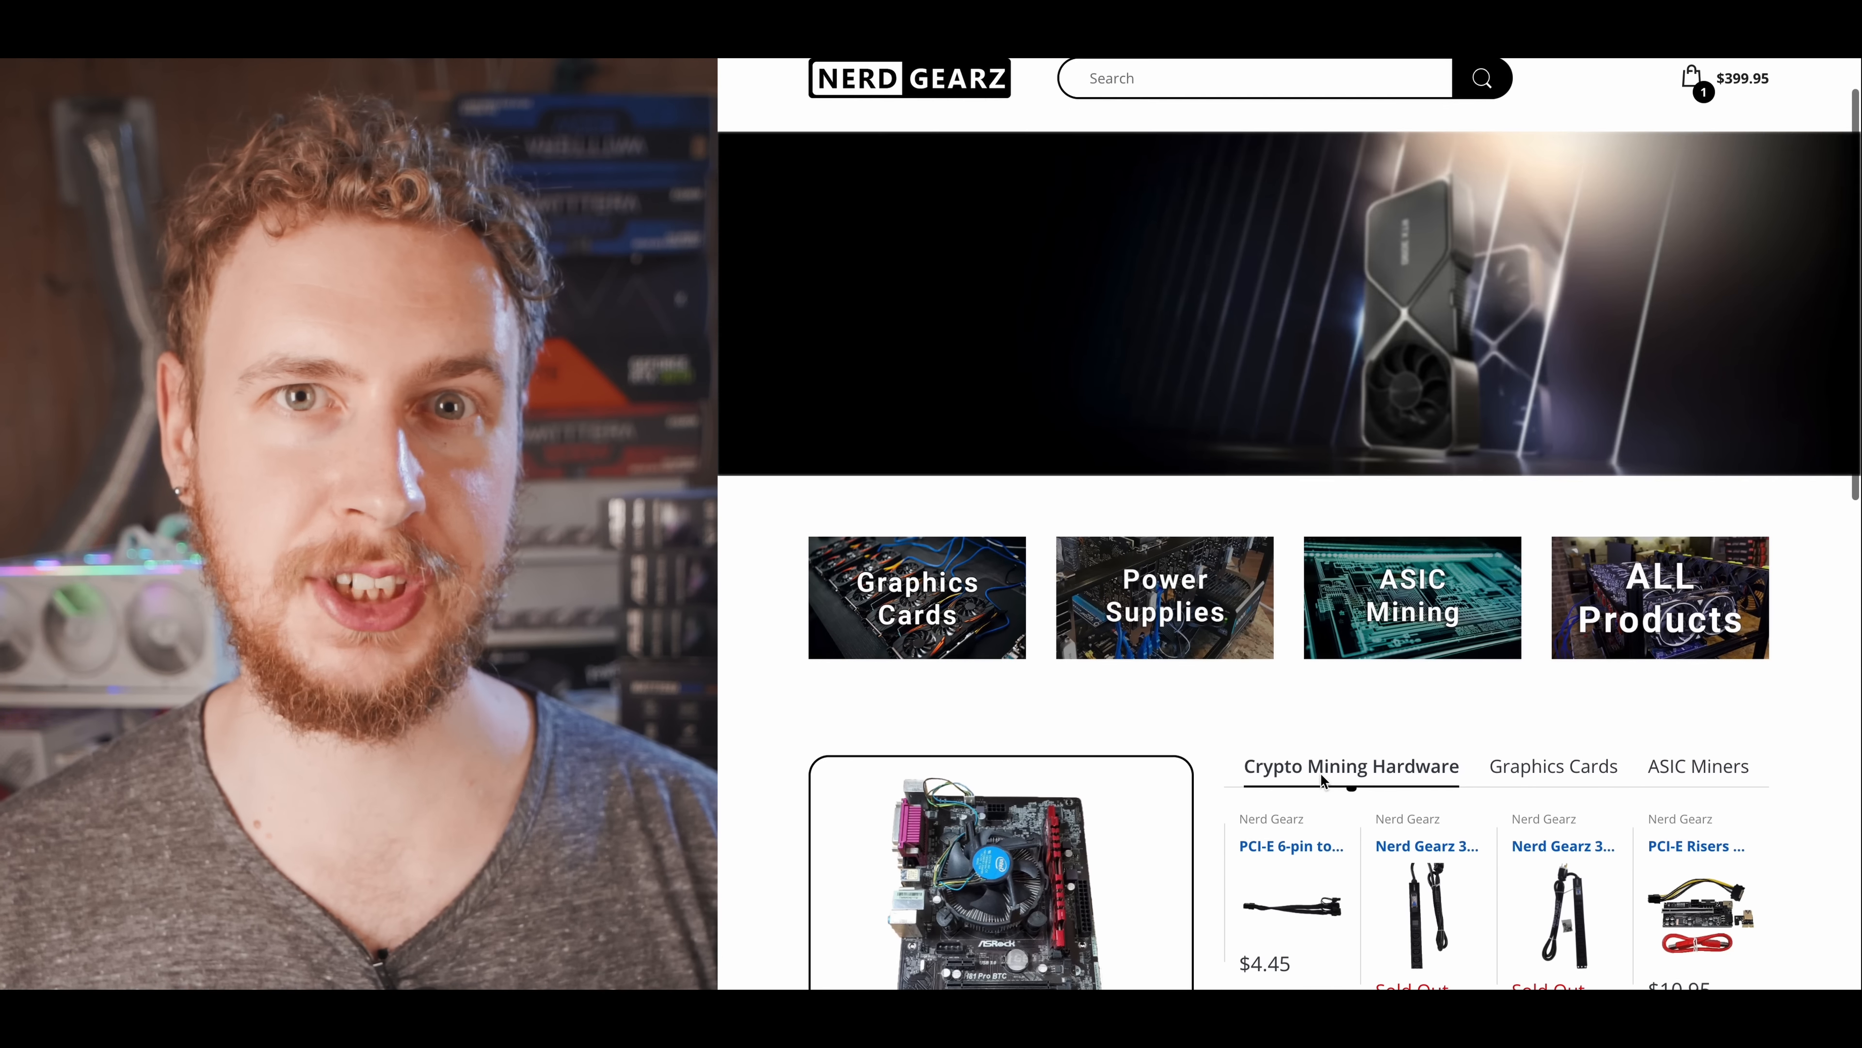
scroll("down", 3)
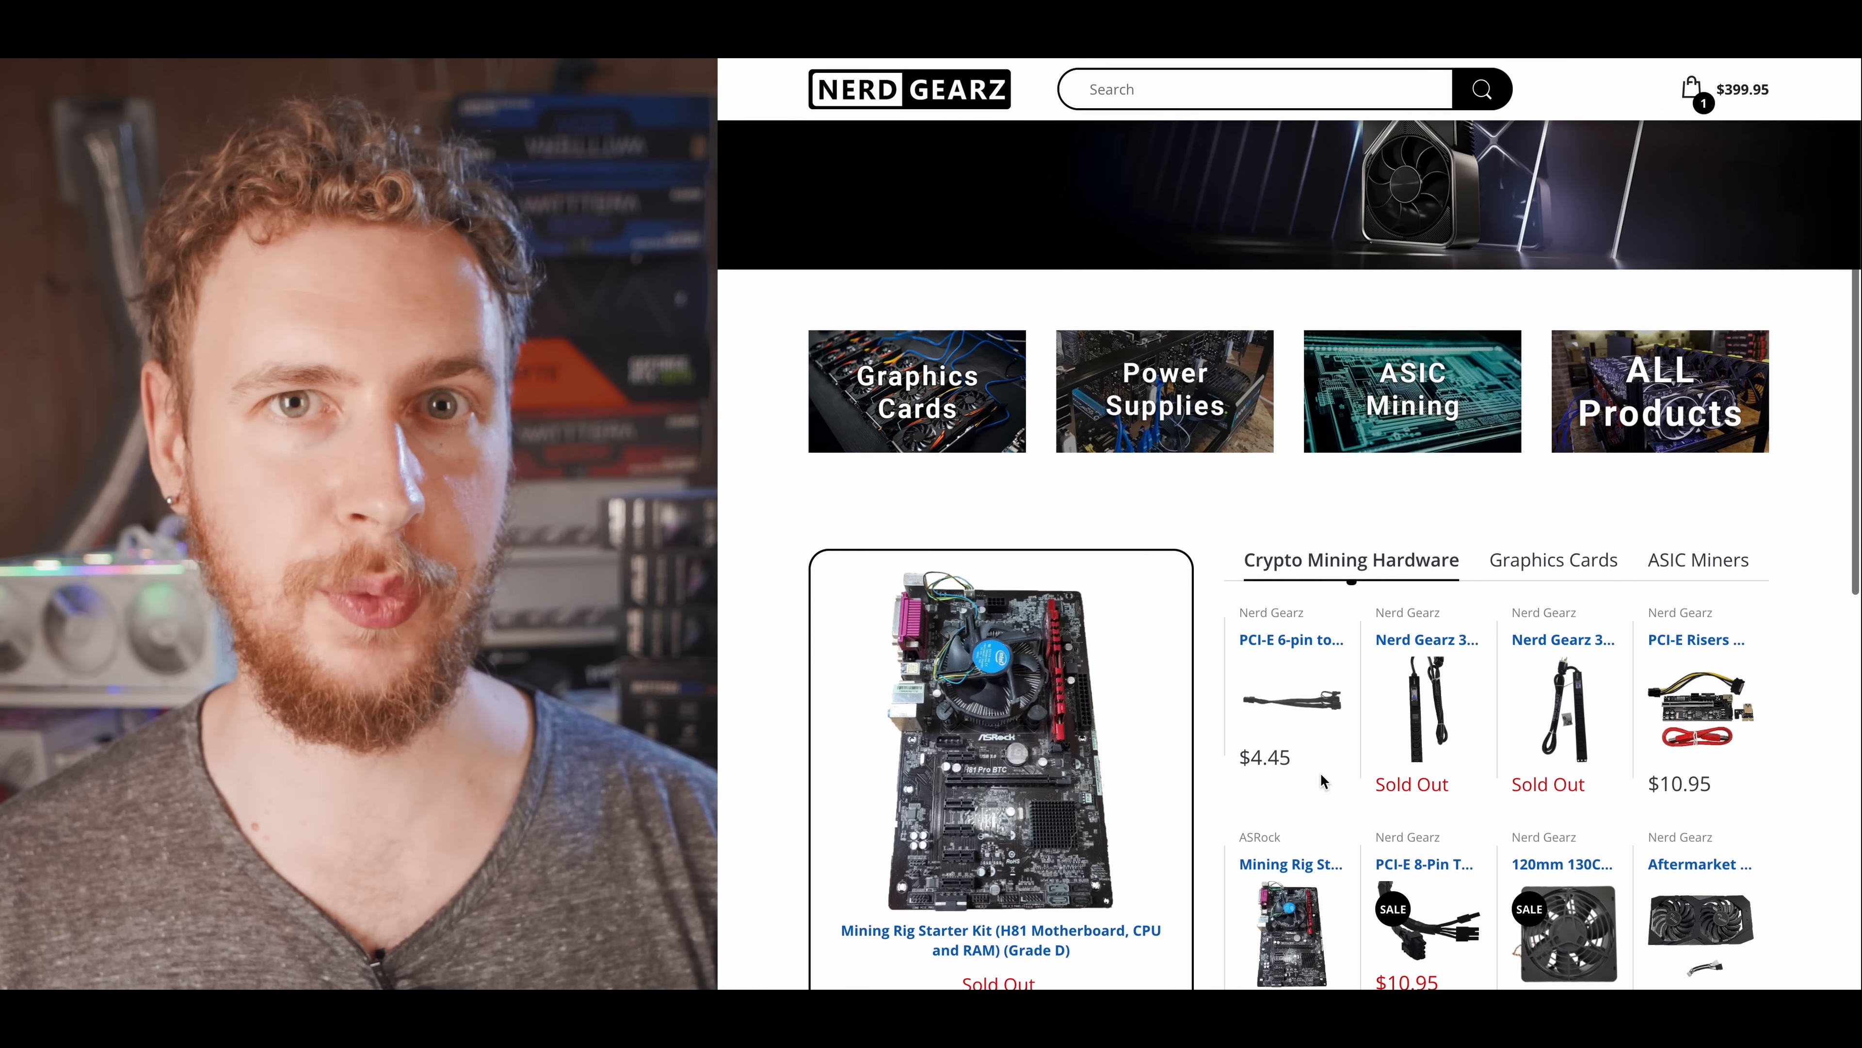
scroll("down", 3)
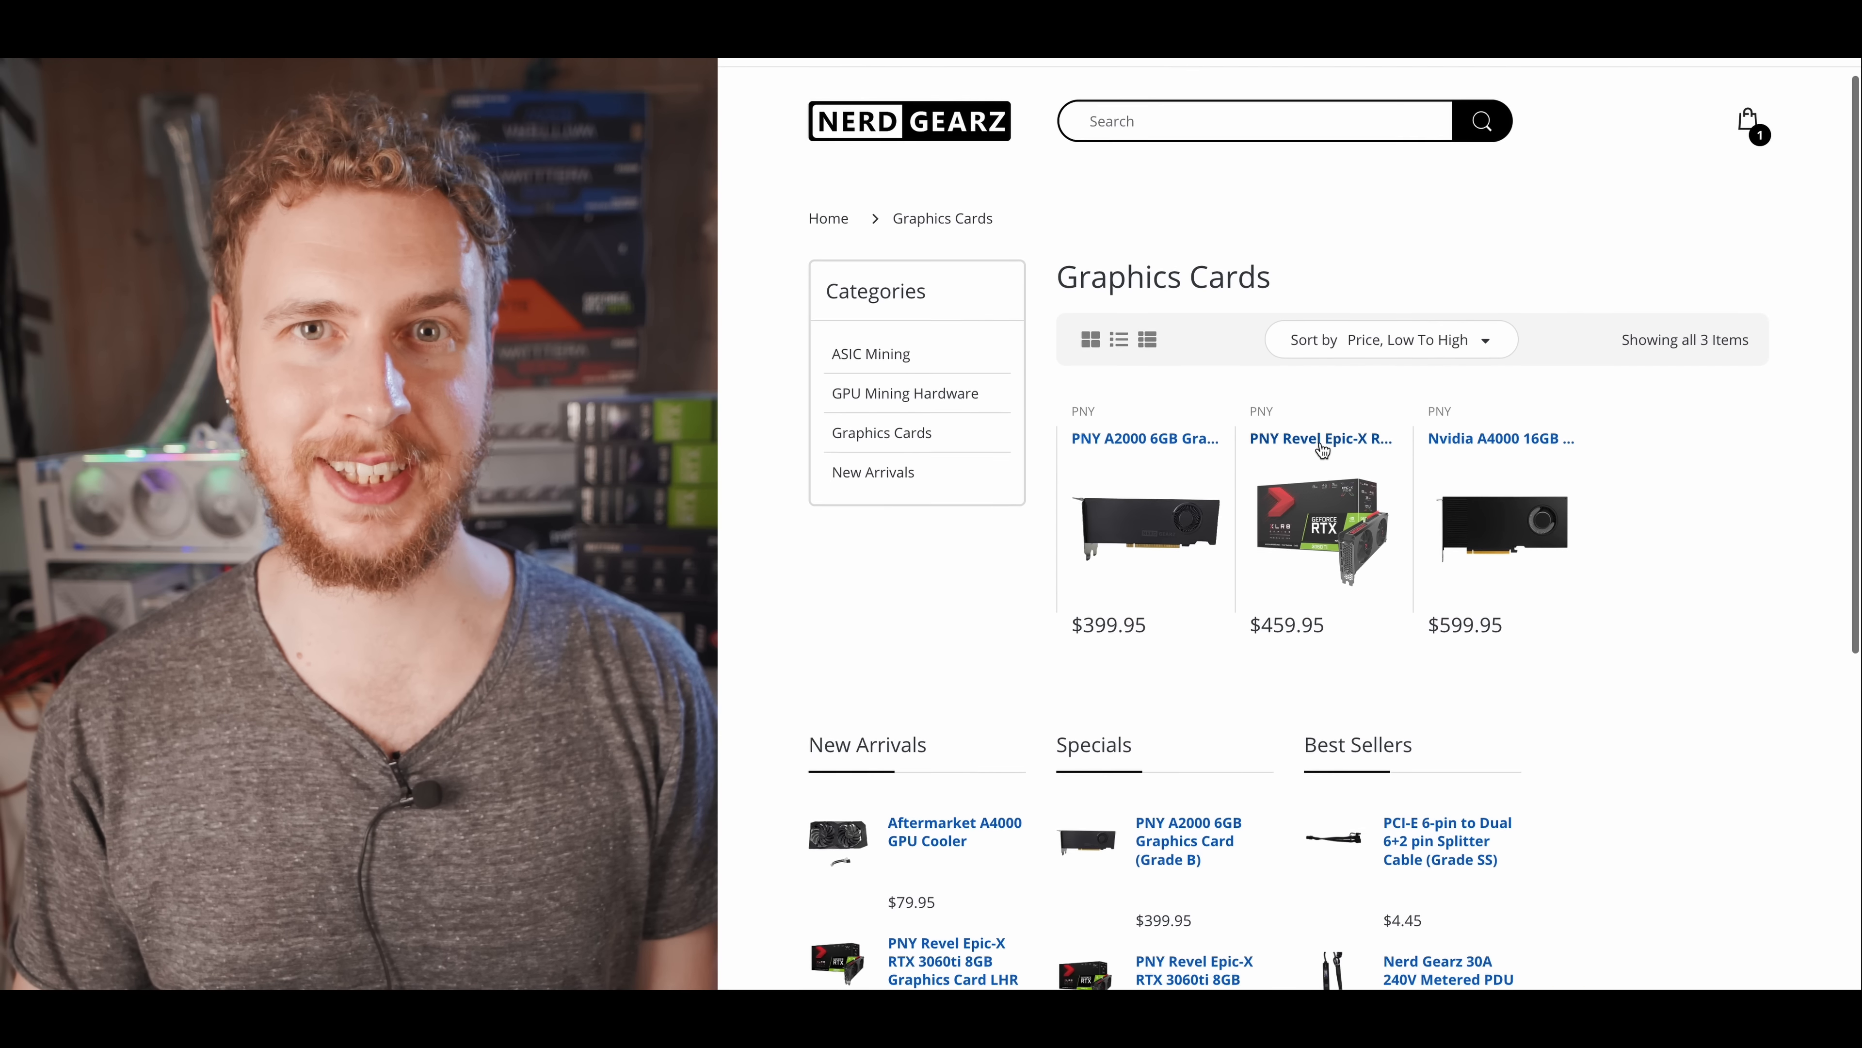
scroll("down", 3)
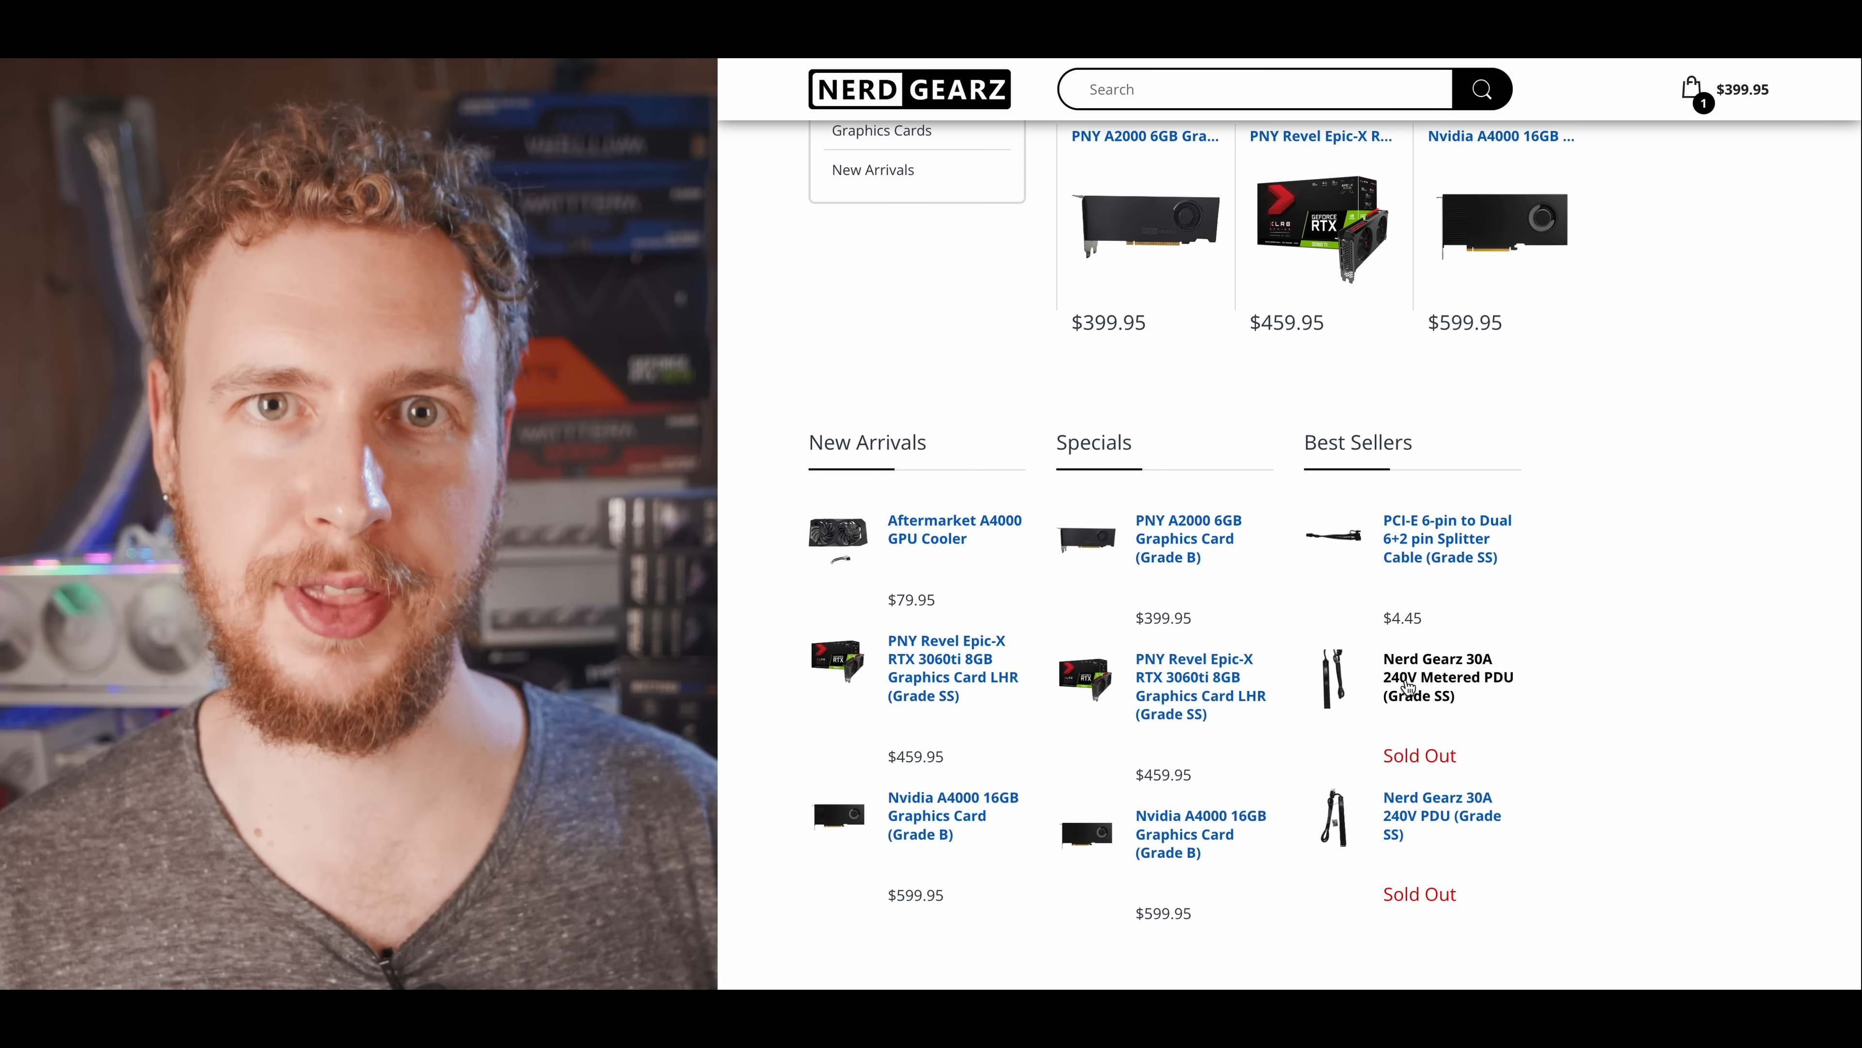
left_click(1448, 677)
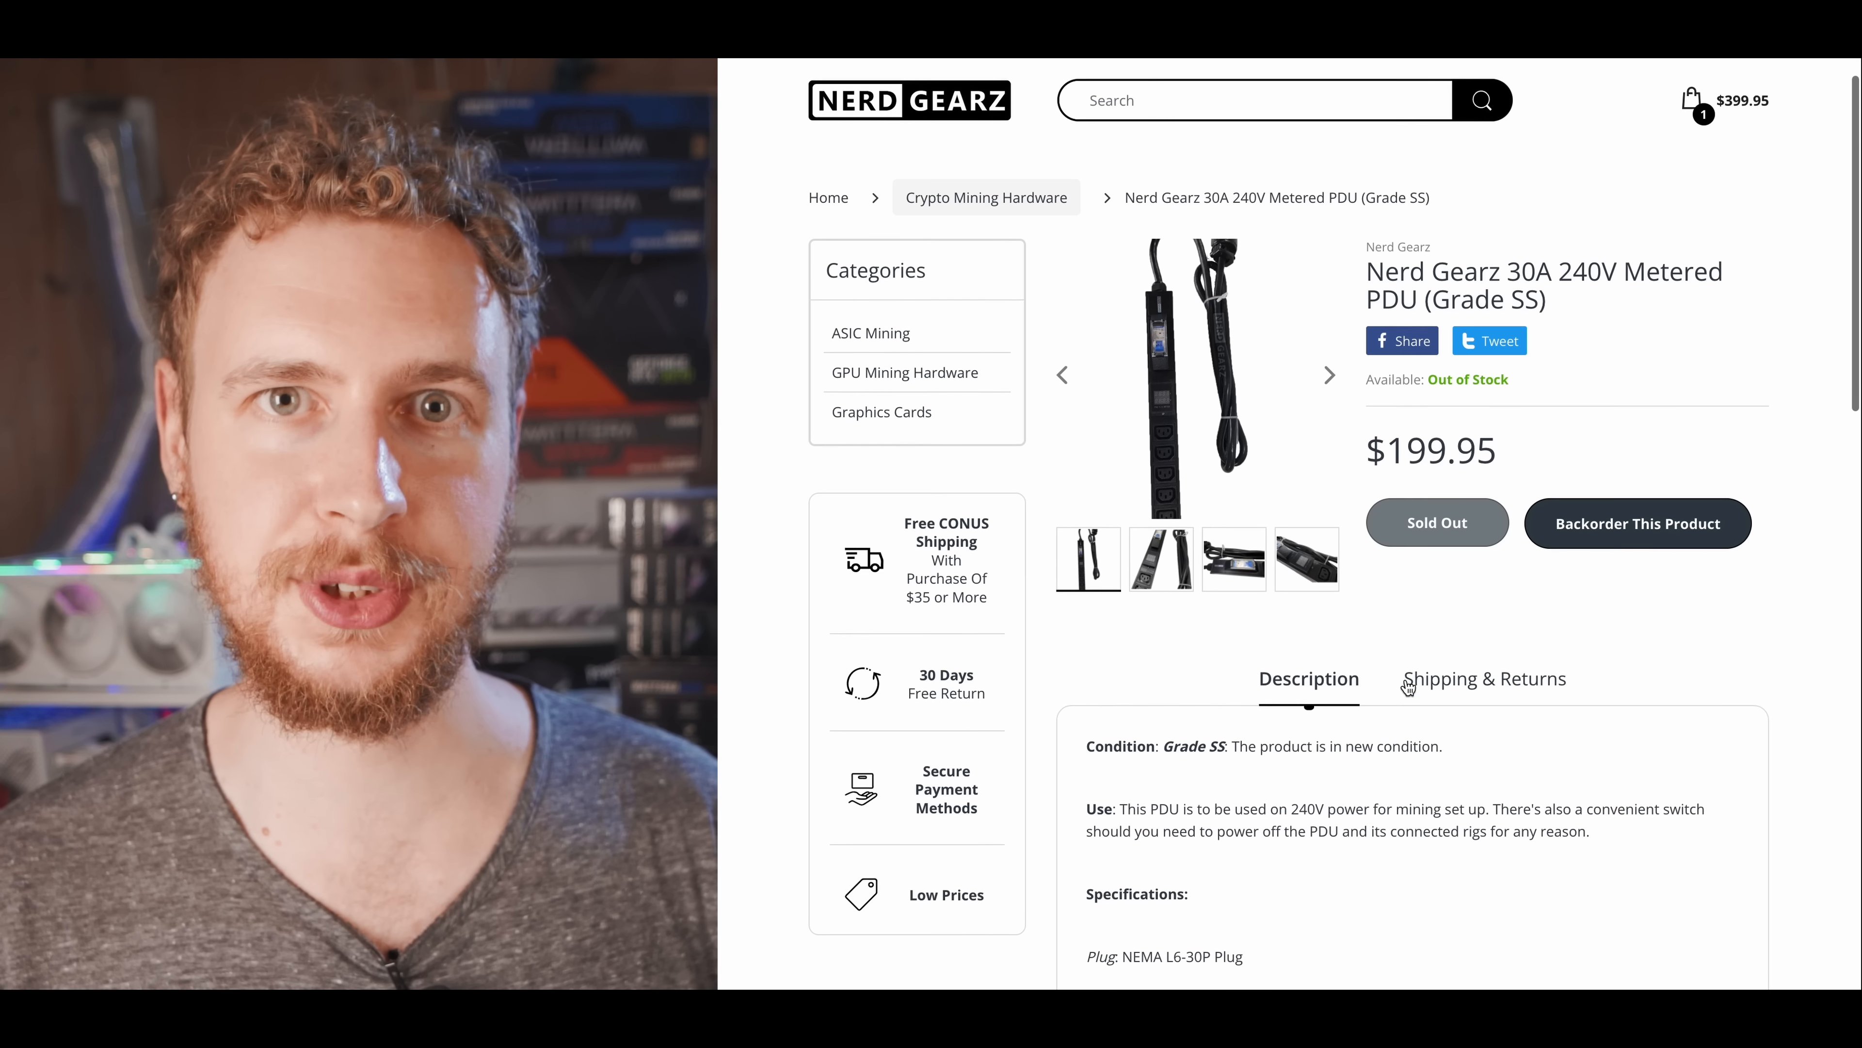
Browse the PDU's enlarged photo gallery through two more photos, then leave it.
left_click(1191, 375)
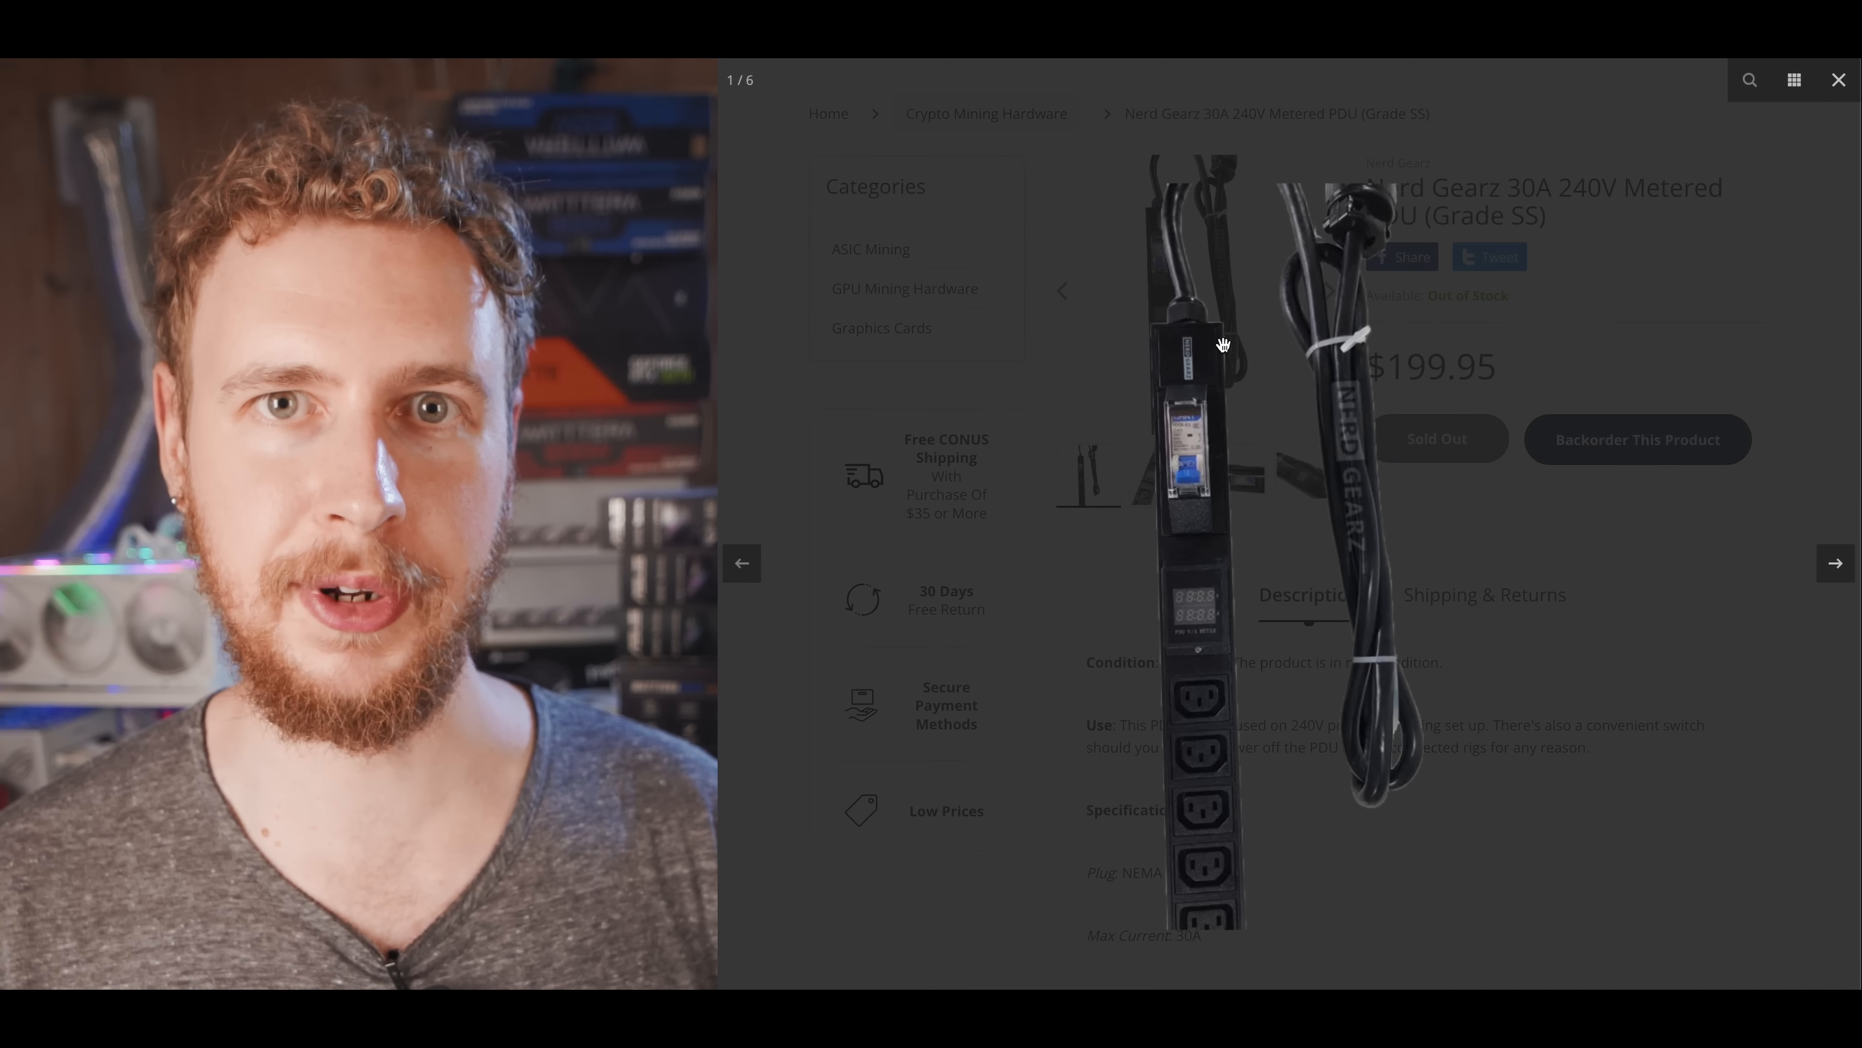
mouse_move(1815, 482)
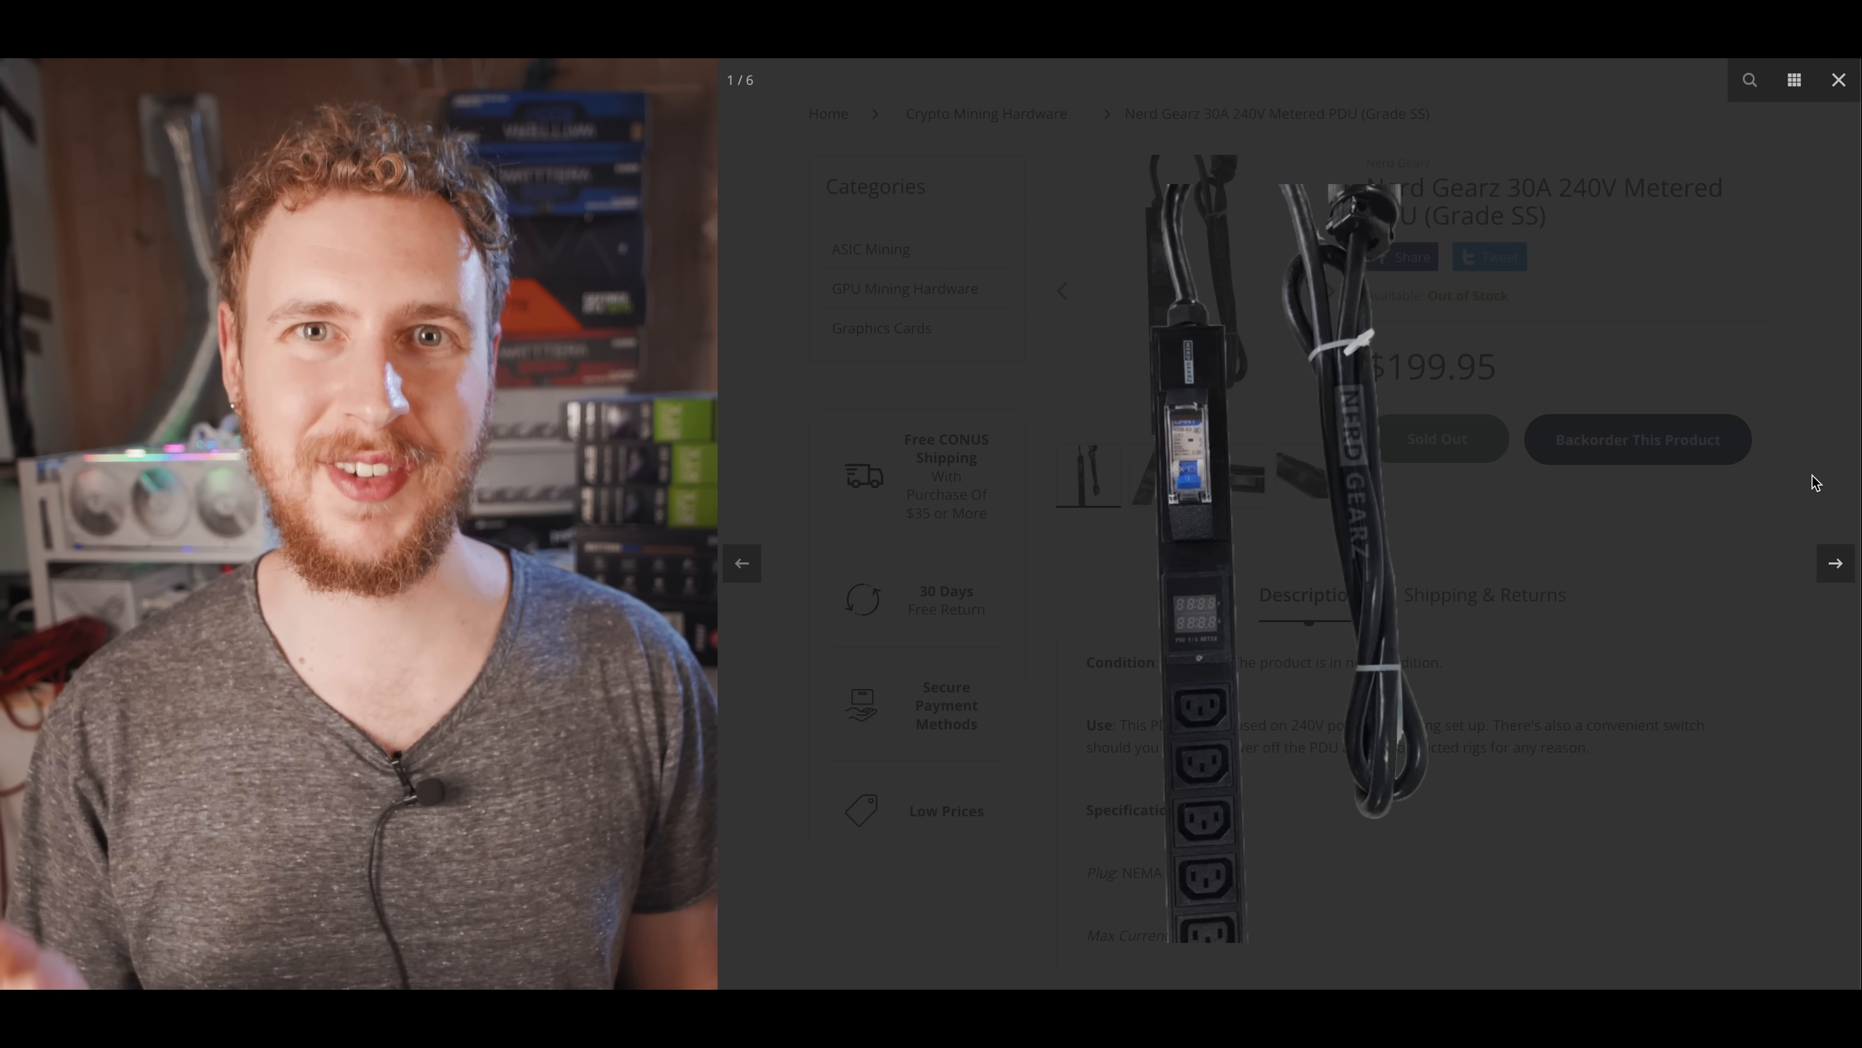
left_click(1834, 561)
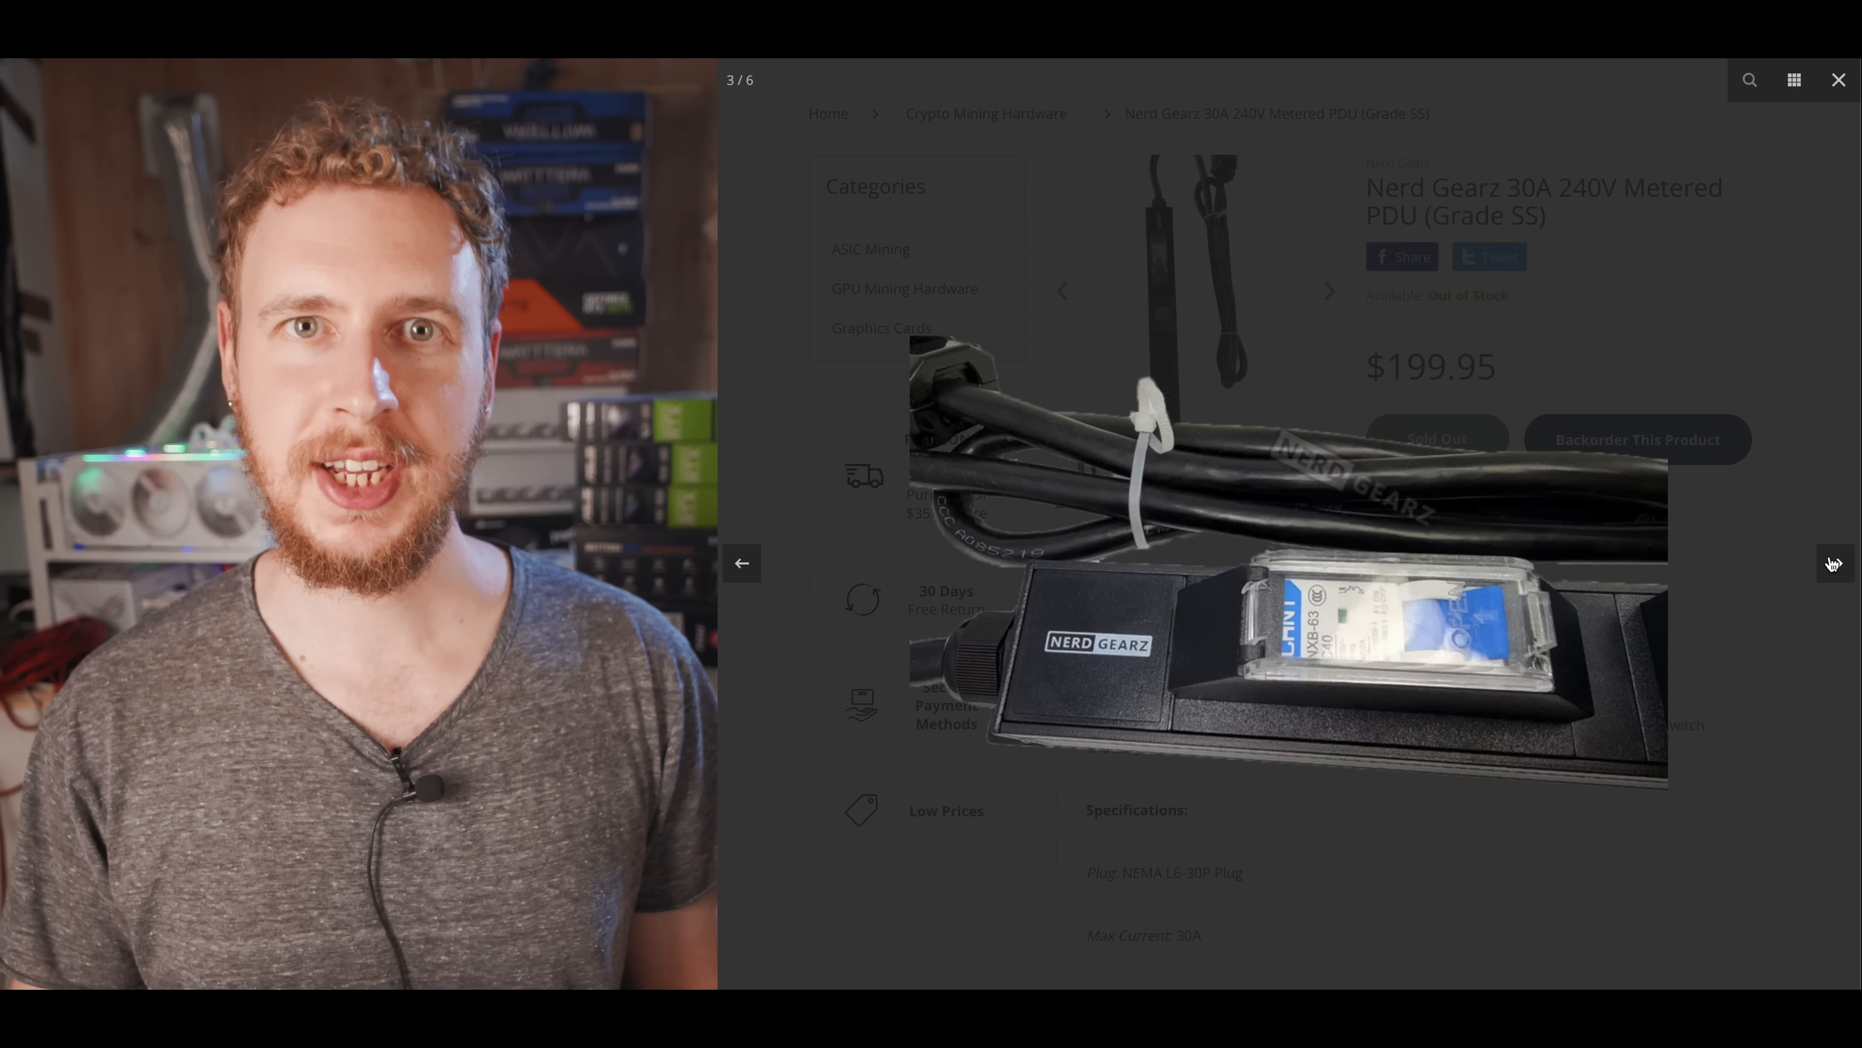
left_click(1327, 290)
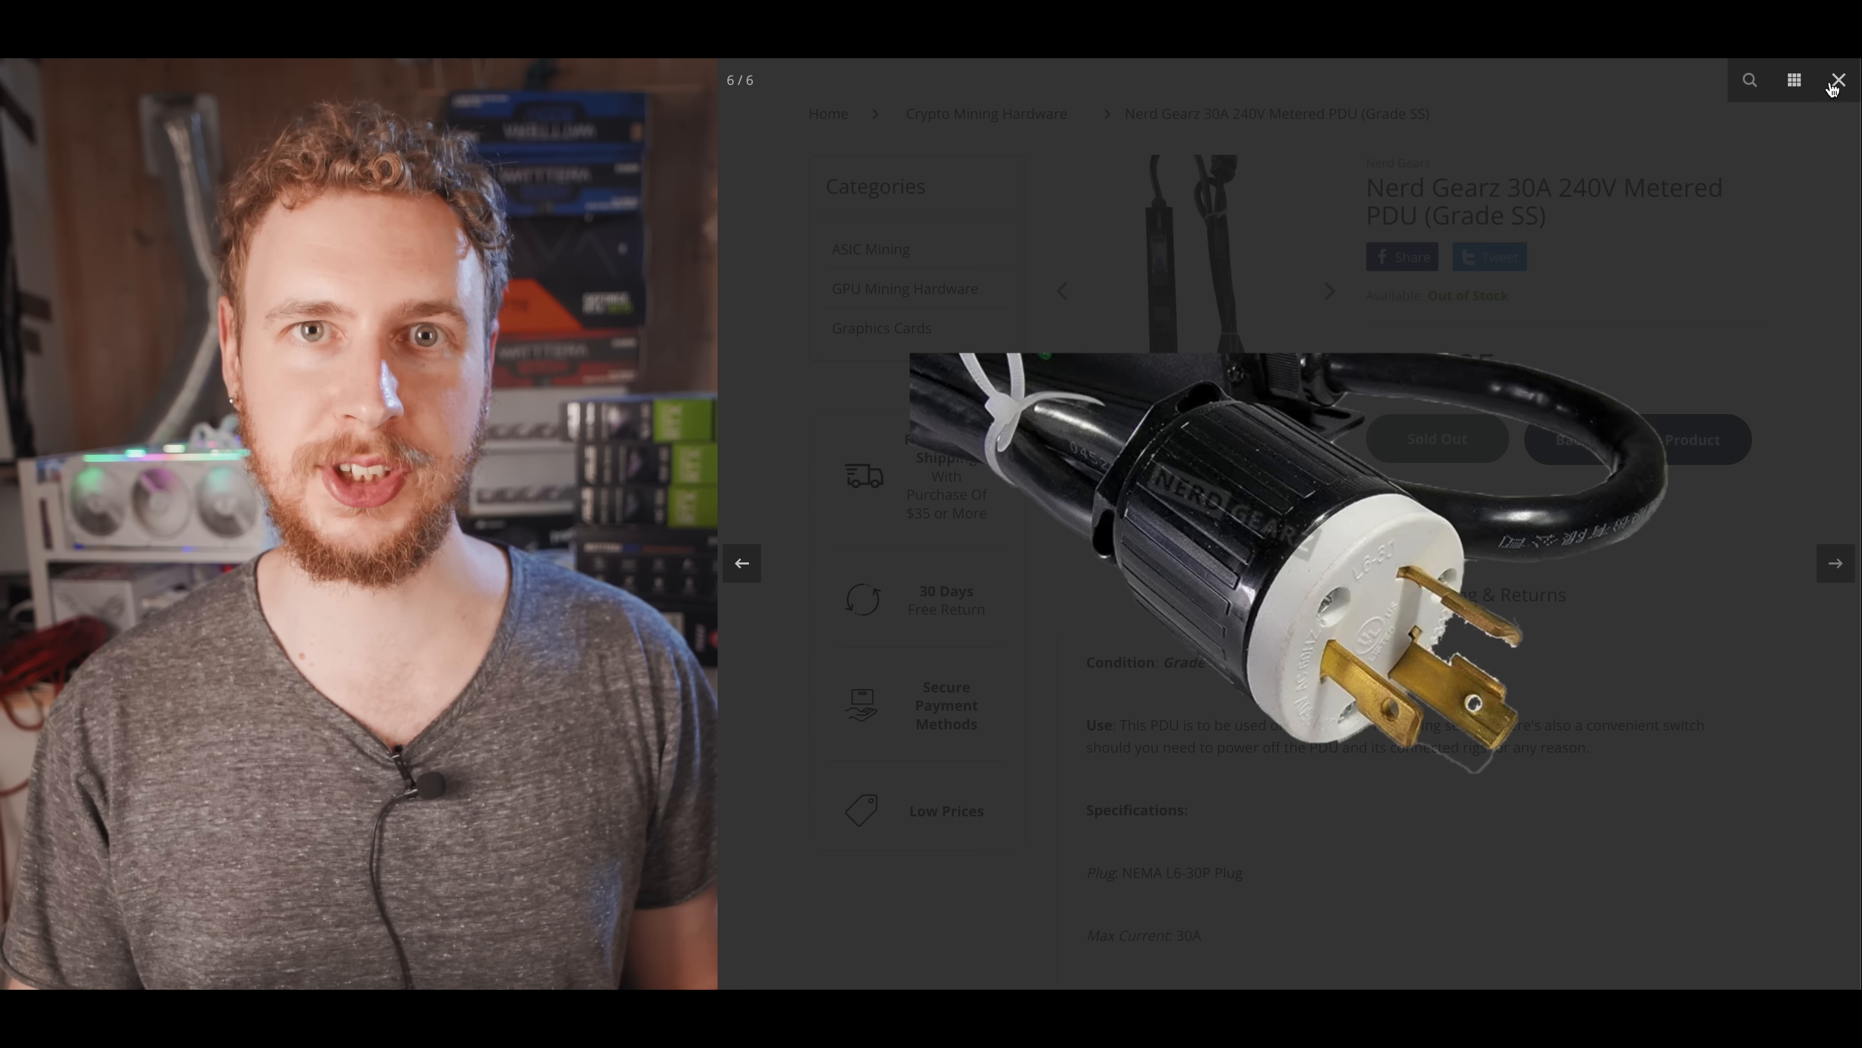
left_click(1833, 80)
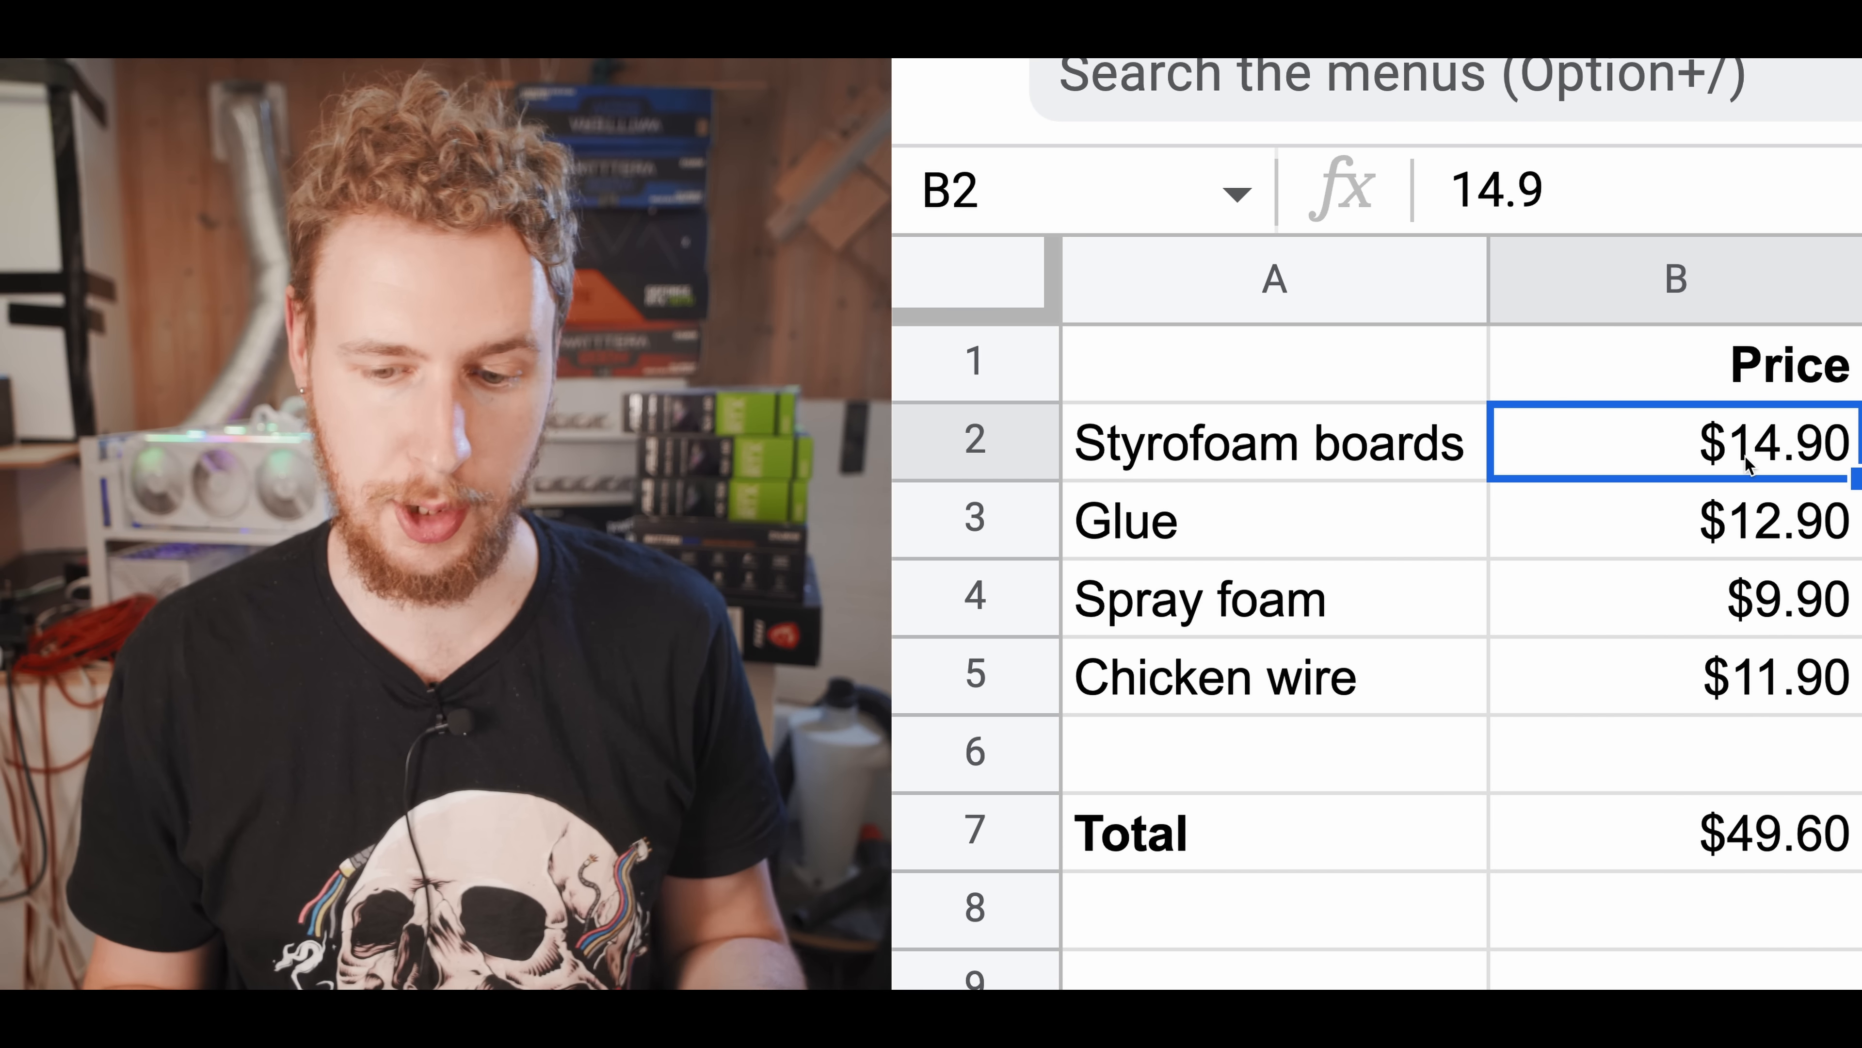
mouse_move(1417, 536)
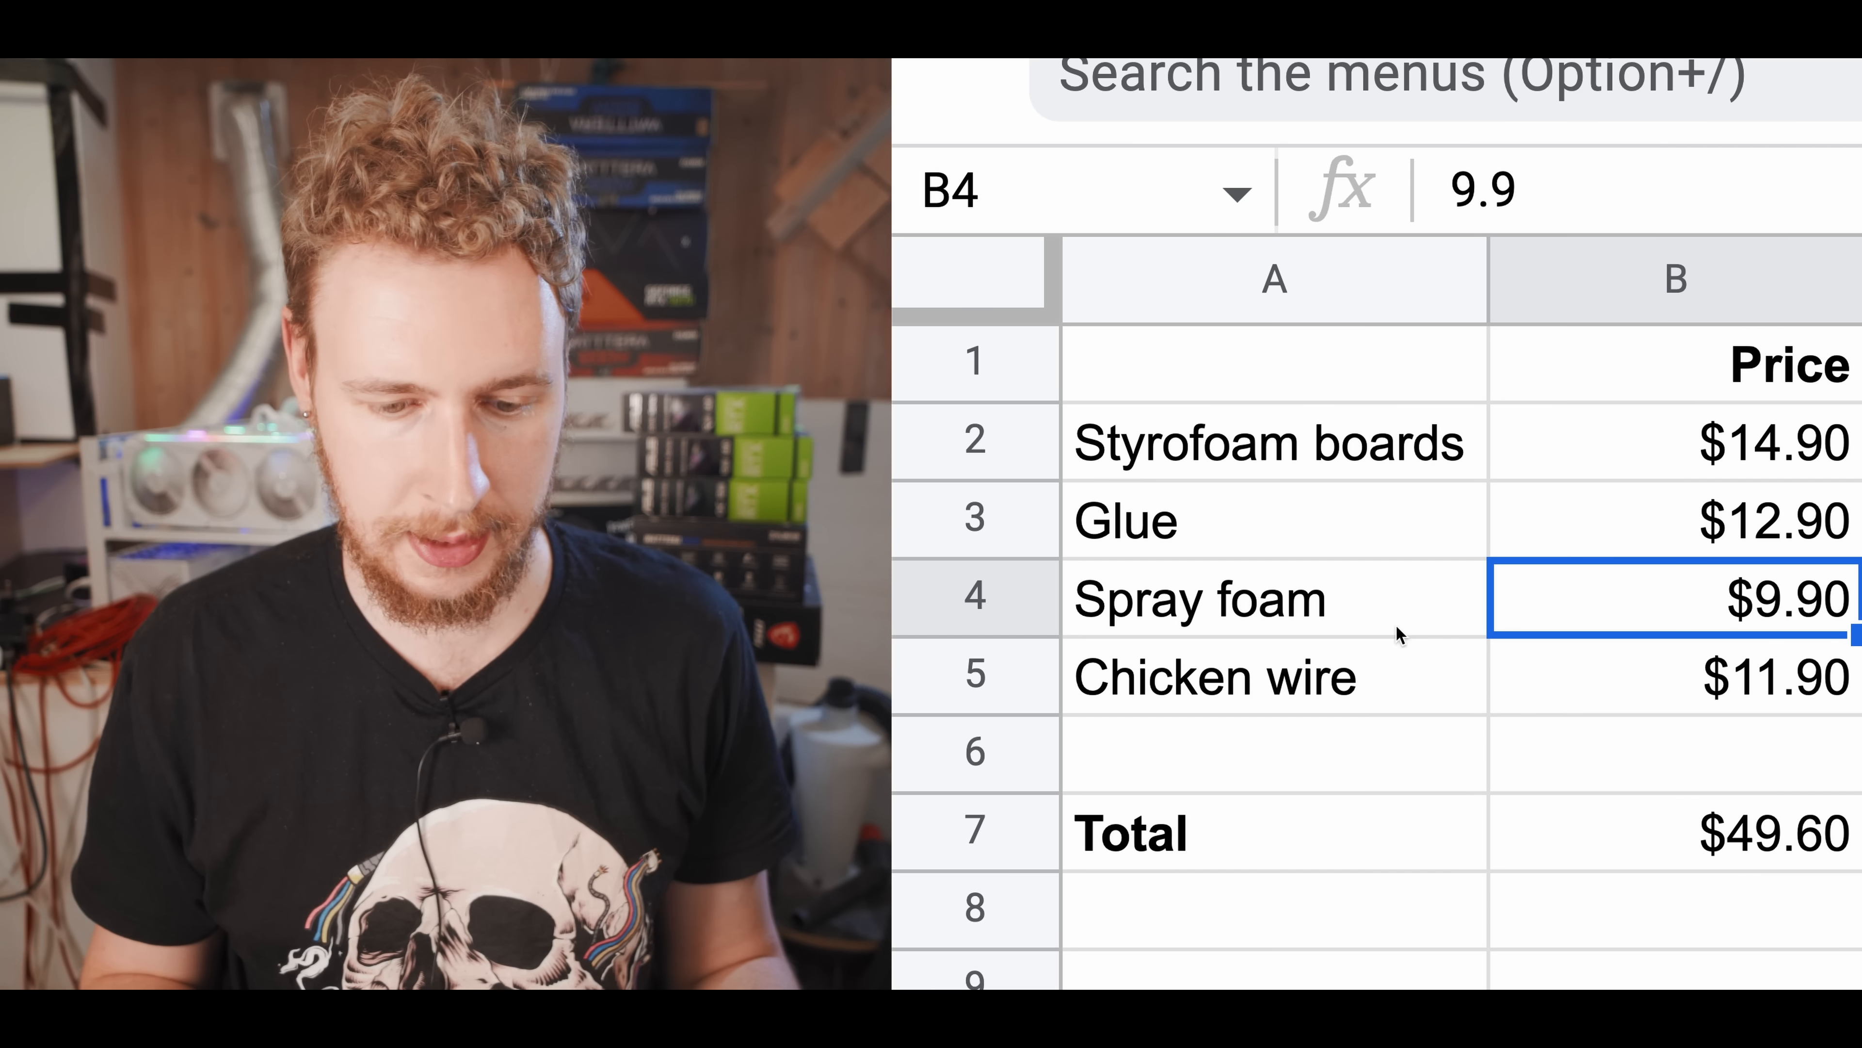
left_click(1217, 677)
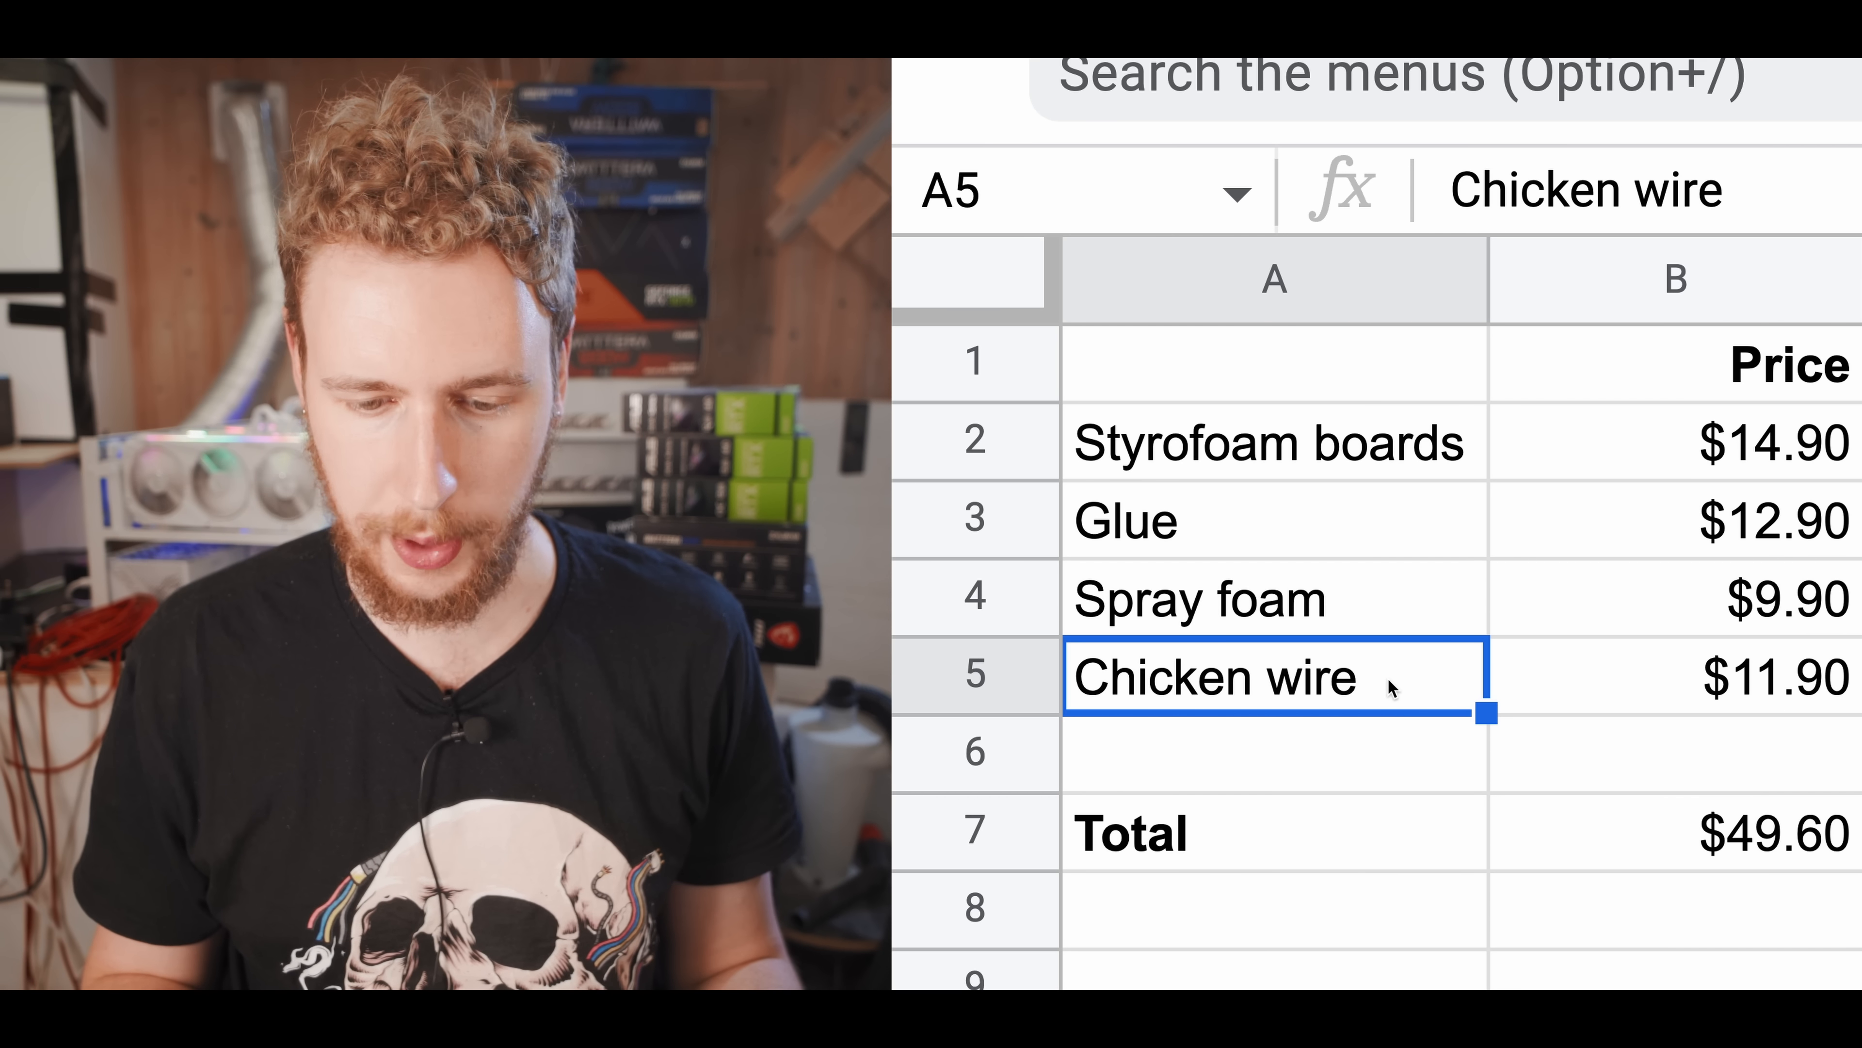